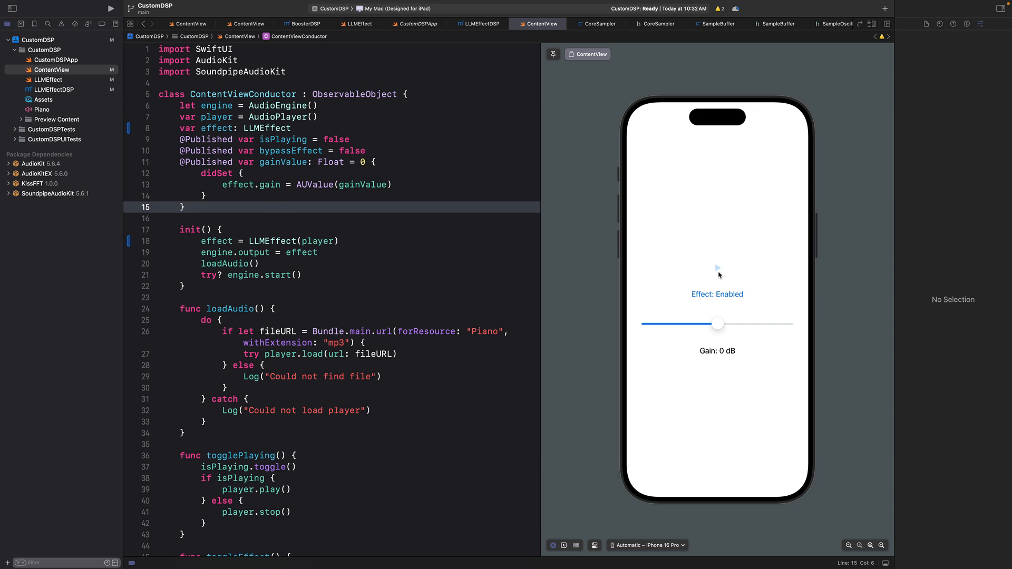
Test the gain slider at 12, 0 and 10 dB, then stop preview playback.
{"action": "left_click_drag", "start_coordinate": [718, 323], "coordinate": [753, 323]}
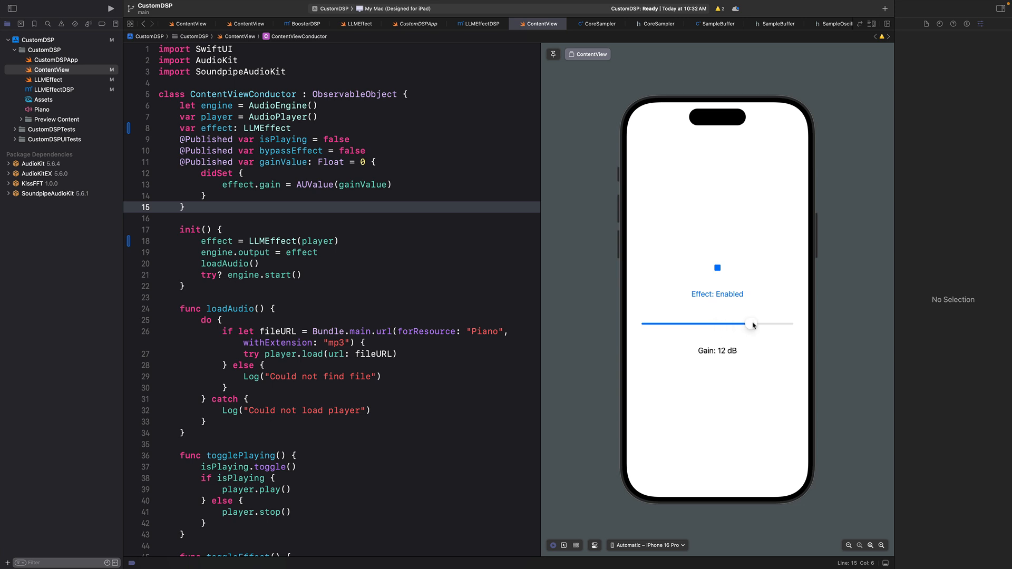
{"action": "left_click_drag", "start_coordinate": [753, 324], "coordinate": [721, 324]}
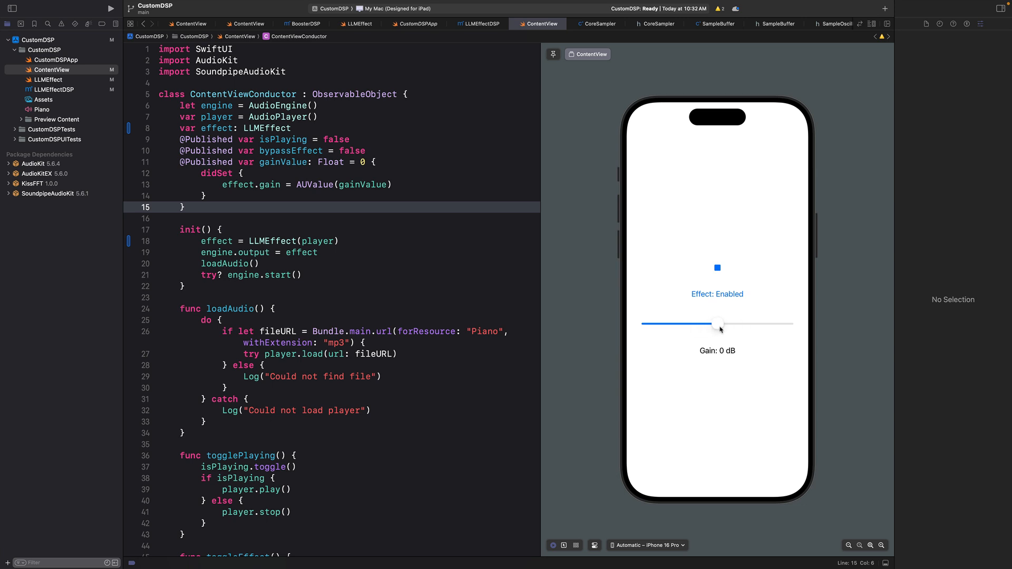
{"action": "left_click_drag", "start_coordinate": [718, 324], "coordinate": [746, 325]}
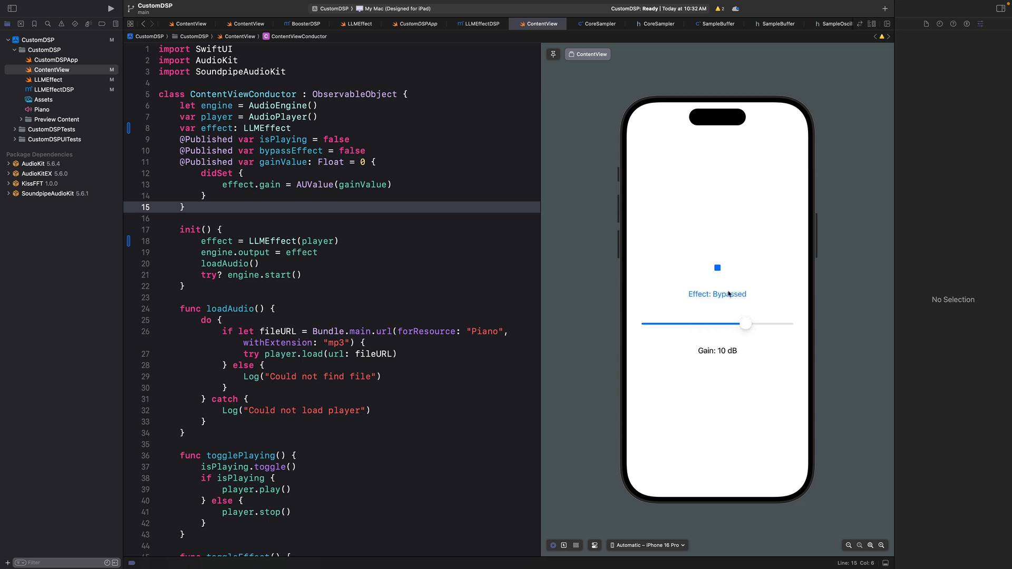
{"action": "left_click", "coordinate": [716, 267]}
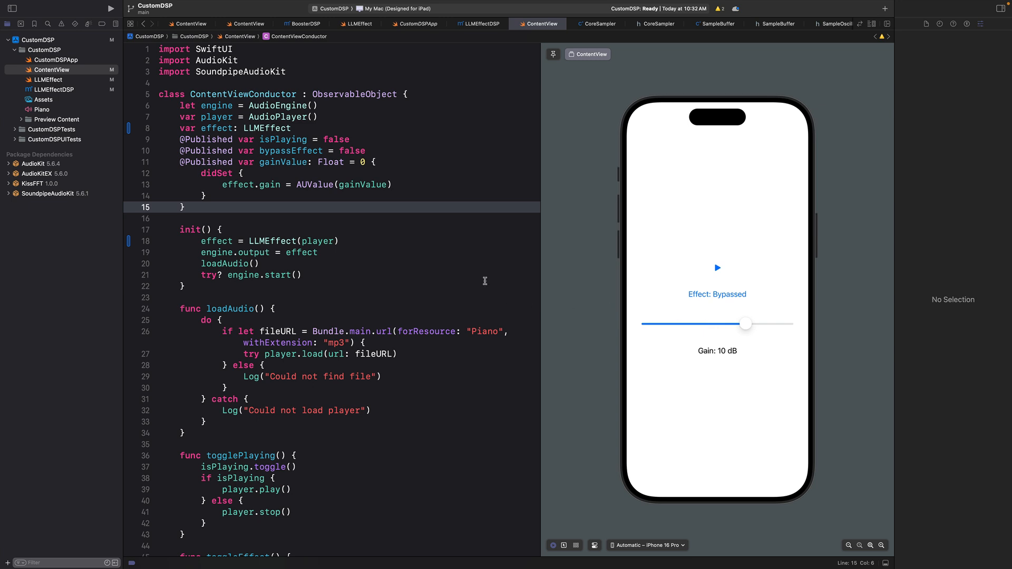
{"action": "double_click", "coordinate": [271, 241]}
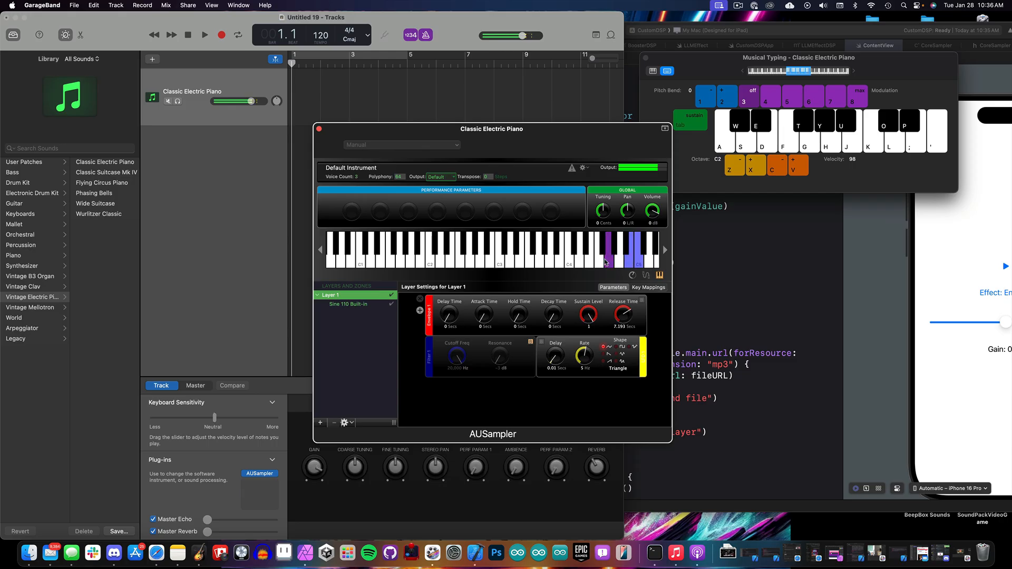
Show the Classic Electric Piano track's AUSampler and Musical Typing windows in GarageBand.
{"action": "left_click", "coordinate": [574, 258]}
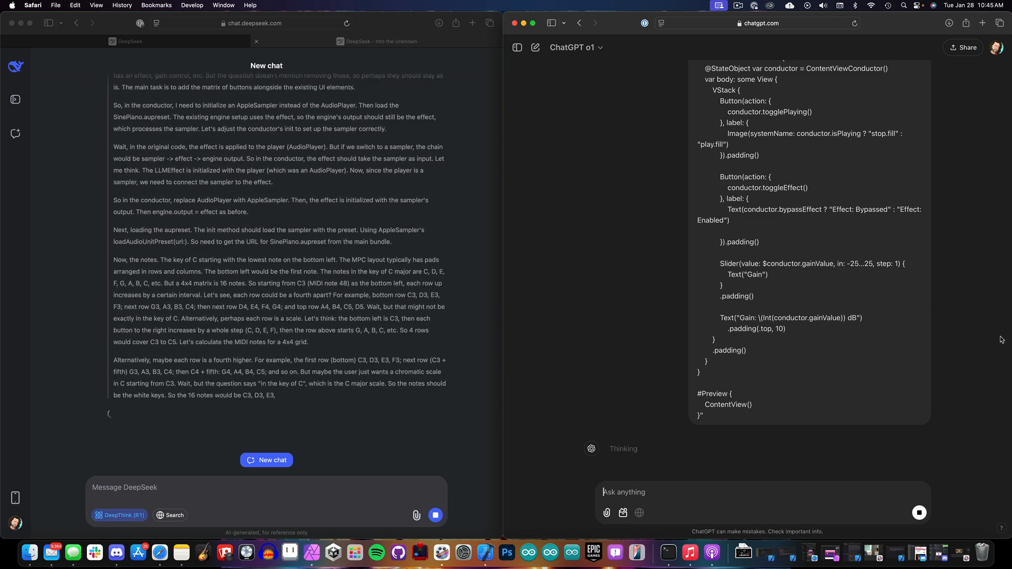
Scroll through the DeepSeek and ChatGPT replies as they generate AppleSampler pad code.
{"action": "scroll", "scroll_direction": "down", "scroll_amount": 3}
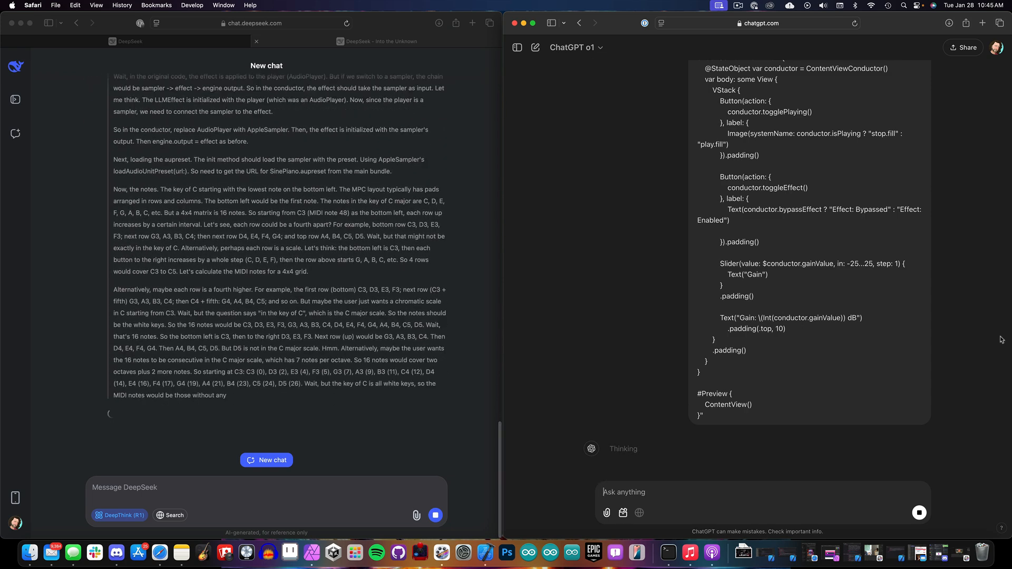
{"action": "scroll", "scroll_direction": "down", "scroll_amount": 3}
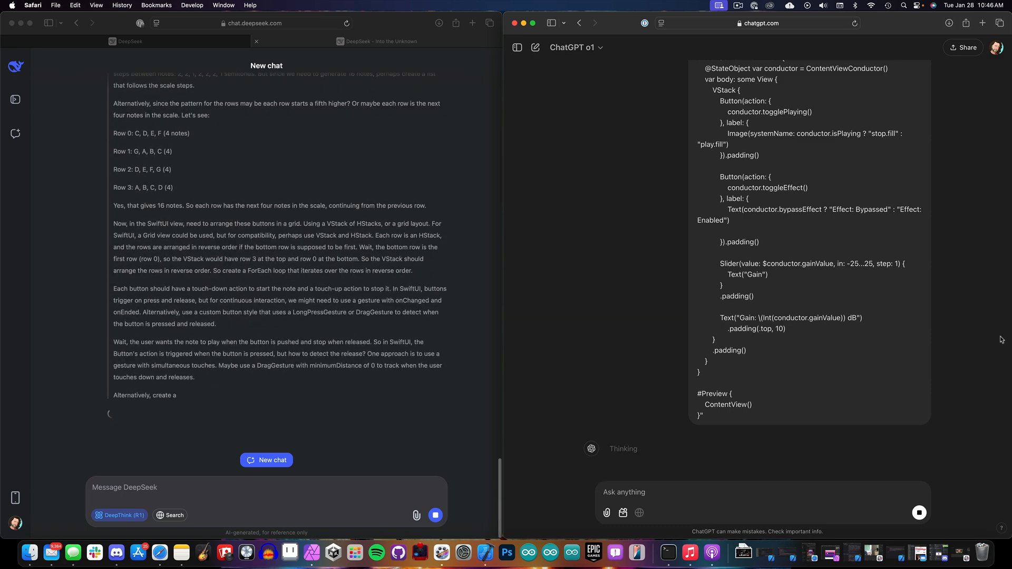
{"action": "scroll", "scroll_direction": "down", "scroll_amount": 3}
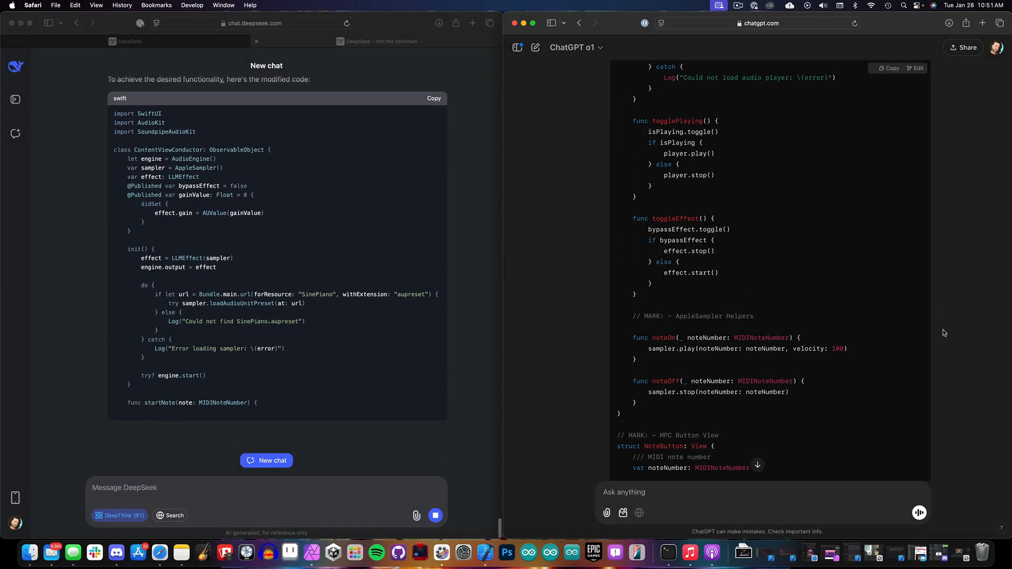
{"action": "scroll", "scroll_direction": "down", "scroll_amount": 3}
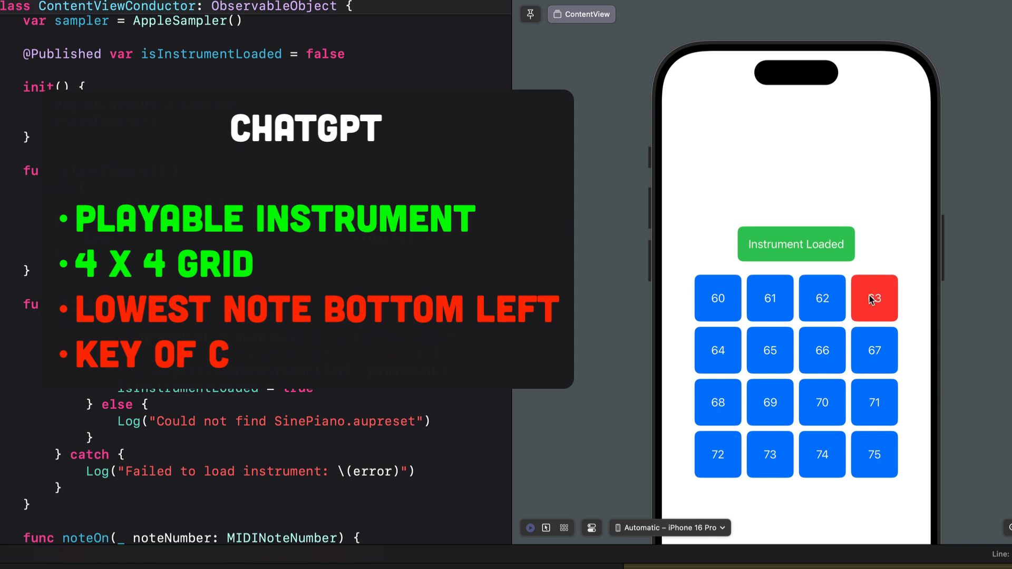
{"action": "mouse_move", "coordinate": [873, 350]}
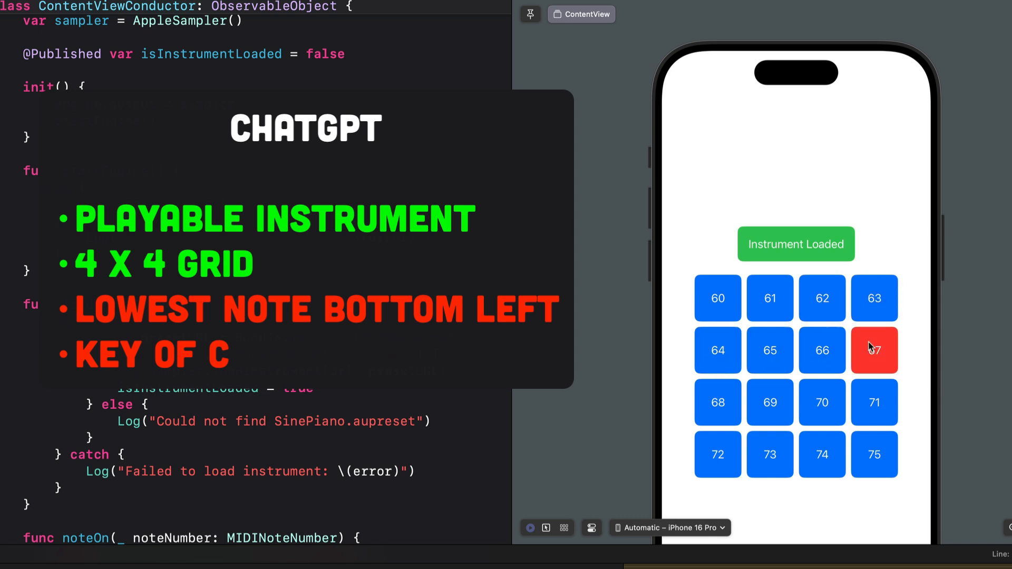
Play the note 67 pad in the ChatGPT version's preview.
{"action": "left_click", "coordinate": [717, 351]}
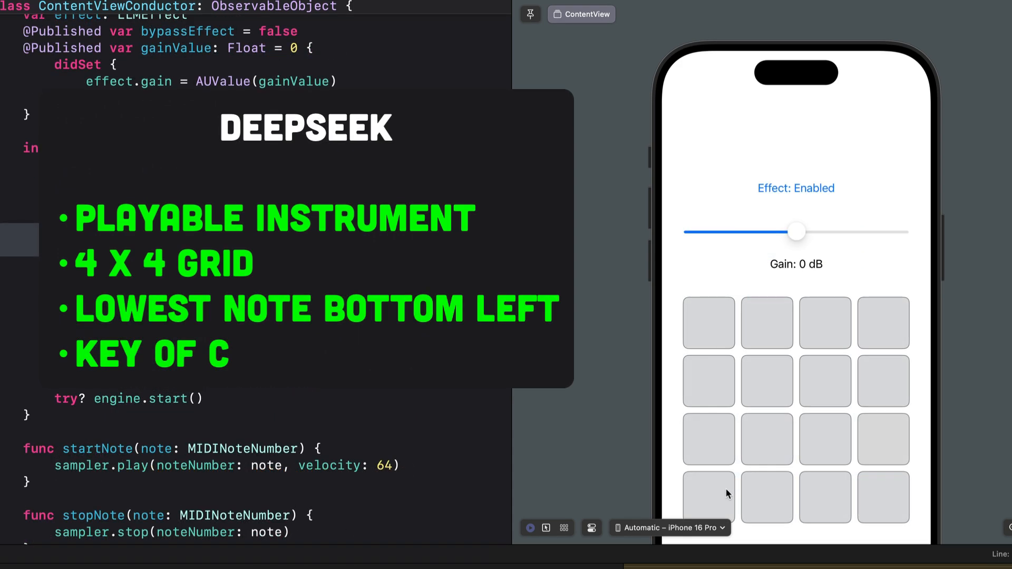
Play the bottom-left blank pad and drag the gain down to -11 dB in DeepSeek's preview.
{"action": "left_click", "coordinate": [708, 440]}
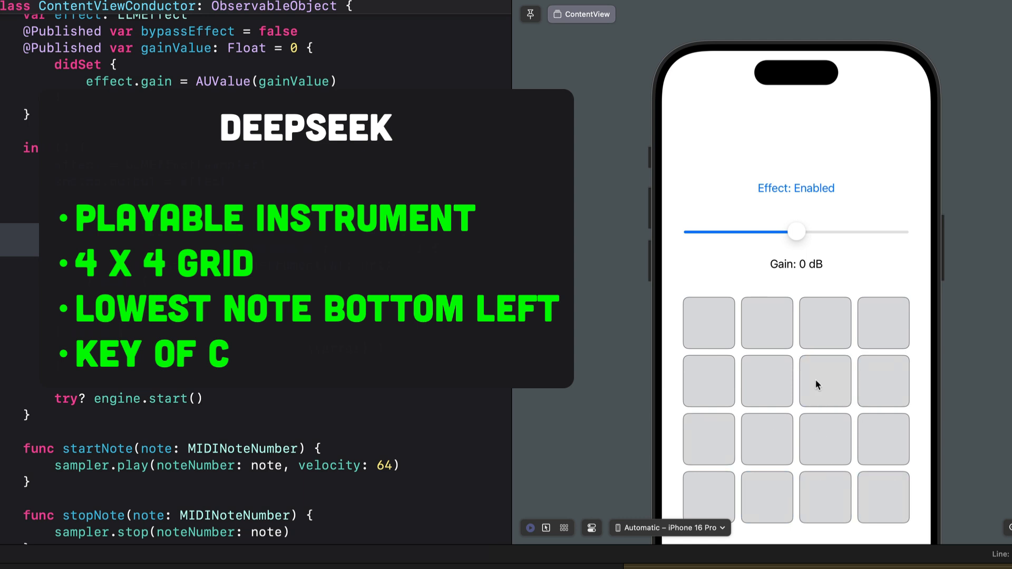
{"action": "mouse_move", "coordinate": [896, 436]}
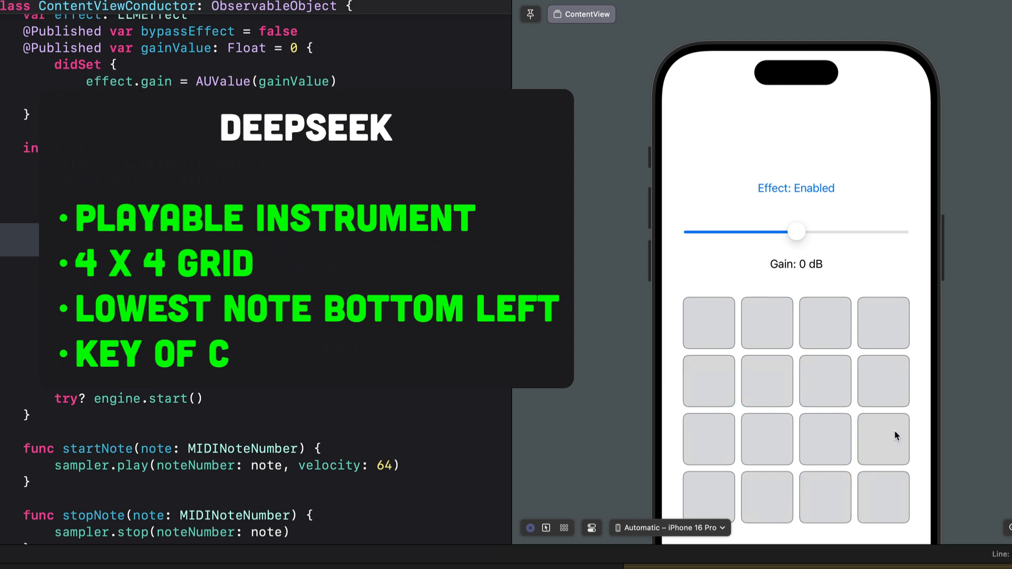
{"action": "left_click_drag", "start_coordinate": [796, 231], "coordinate": [751, 231]}
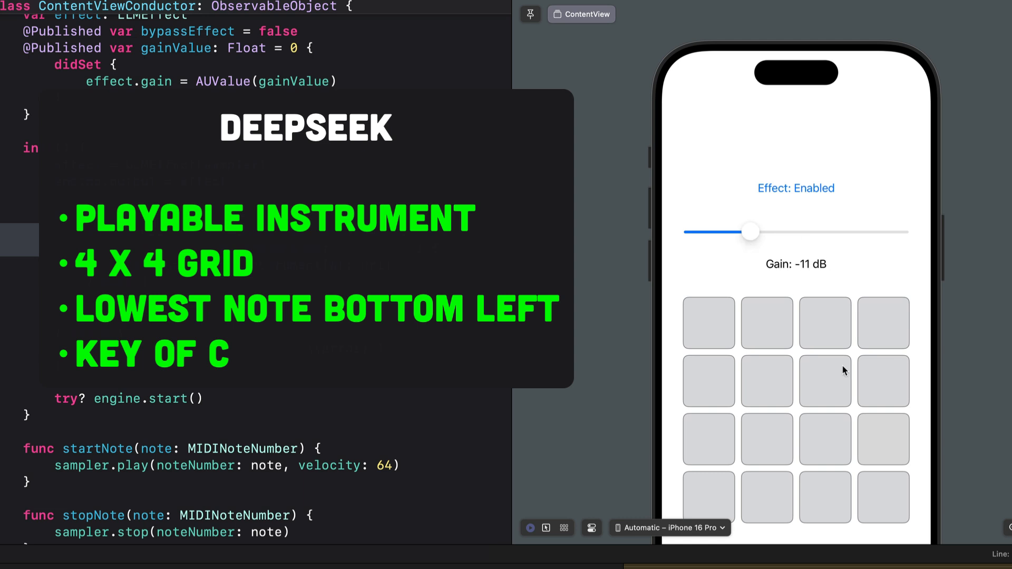
{"action": "mouse_move", "coordinate": [779, 197]}
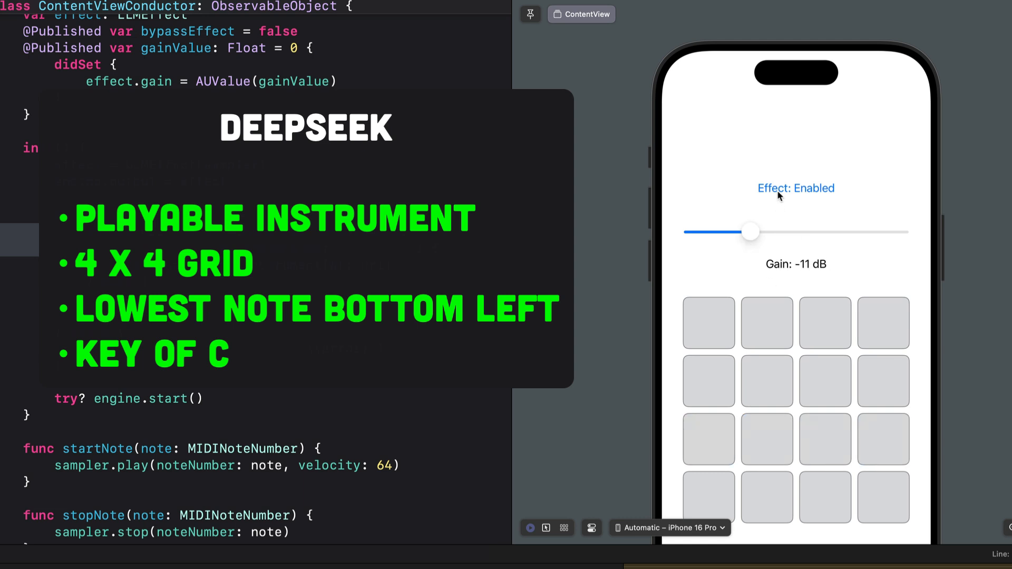
{"action": "left_click_drag", "start_coordinate": [750, 232], "coordinate": [837, 232]}
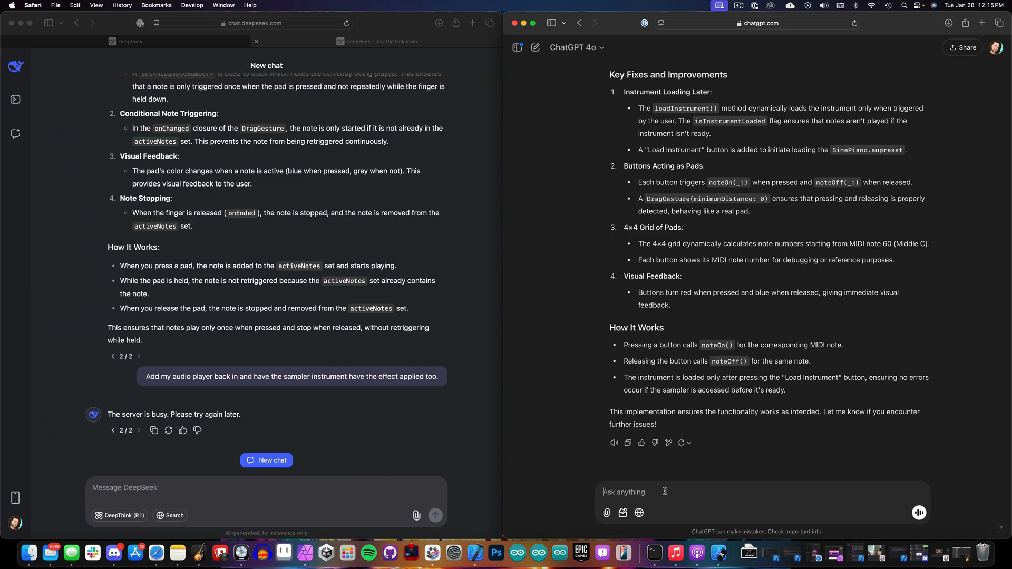
Ask ChatGPT for a warm lo-fi DSP with a slowly moving delay, then read the code.
{"action": "type", "text": "Make the DSP process for this block have a lofi effect with a"}
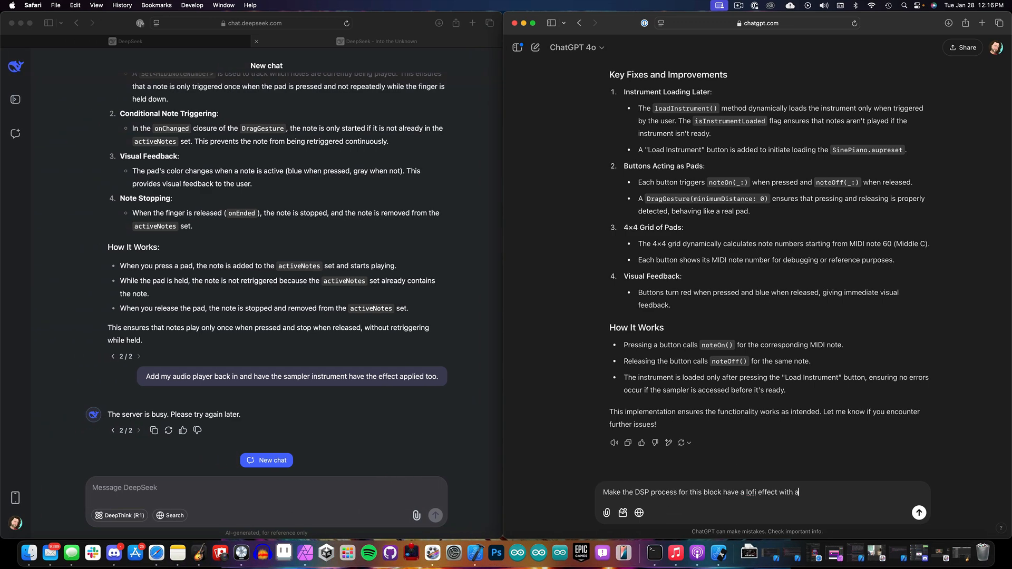
{"action": "type", "text": "delay that slowly moves with an LFO and a low pass filter"}
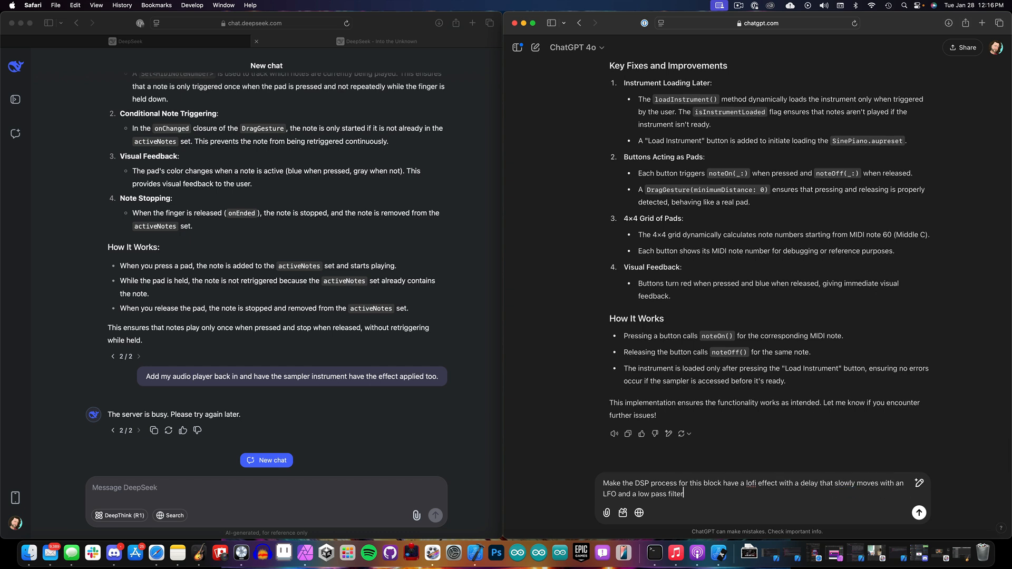
{"action": "type", "text": "to give it a warm lofi vibe"}
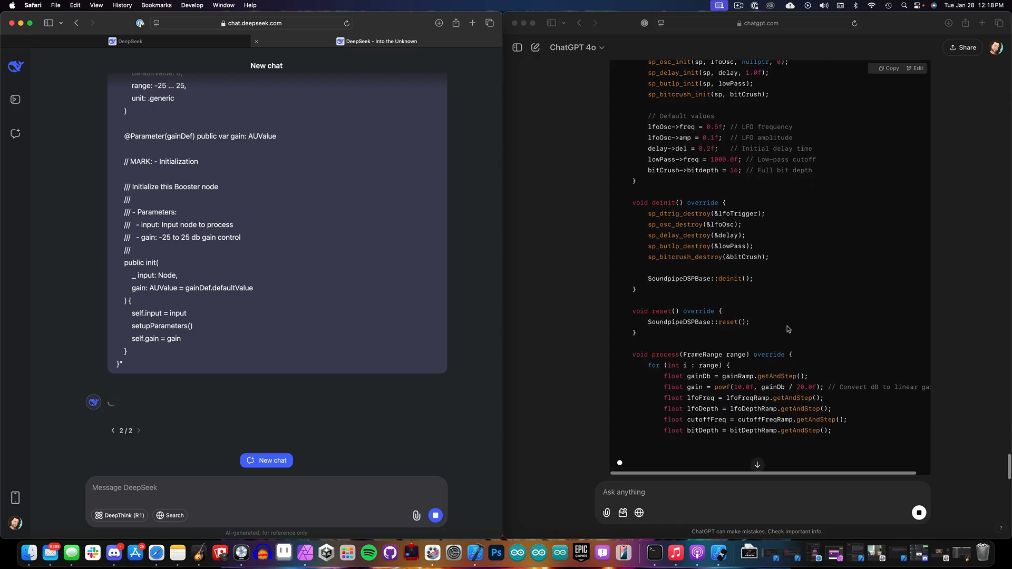
{"action": "scroll", "scroll_direction": "down", "scroll_amount": 3}
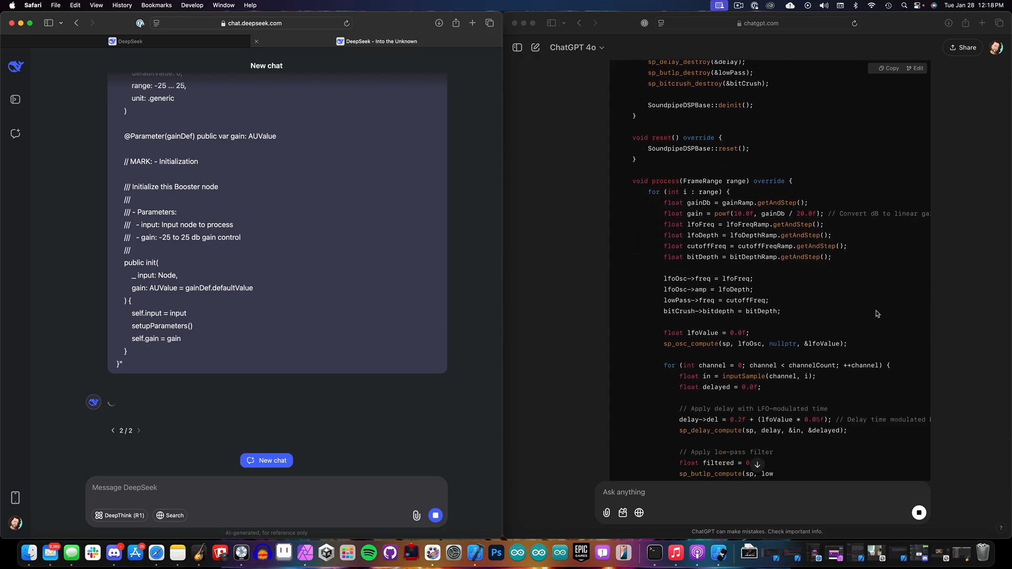
{"action": "scroll", "scroll_direction": "down", "scroll_amount": 3}
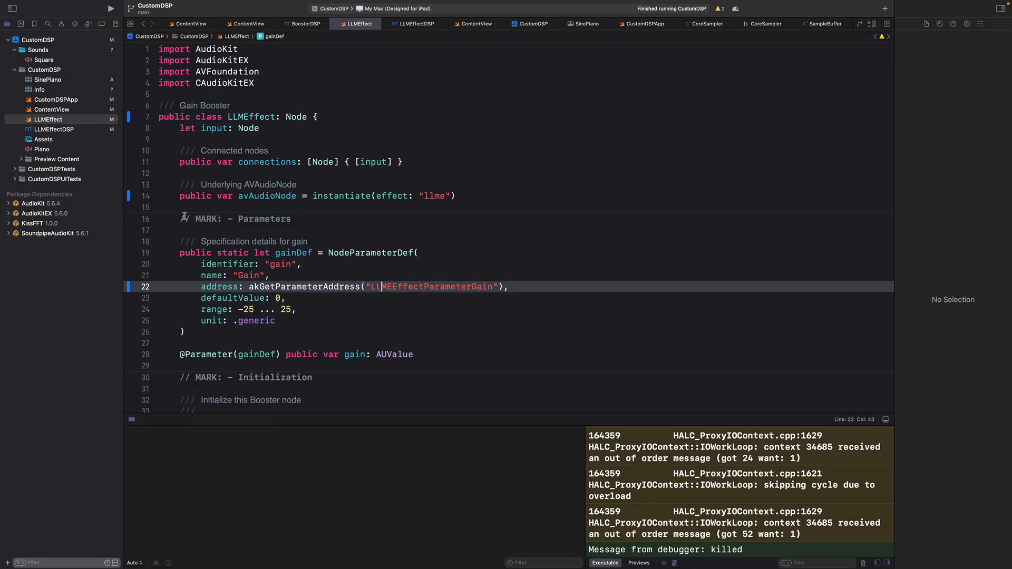
Check the new LFO, cutoff and bit-depth parameters across the LLMEffectDSP and LLMEffect files.
{"action": "left_click", "coordinate": [455, 23]}
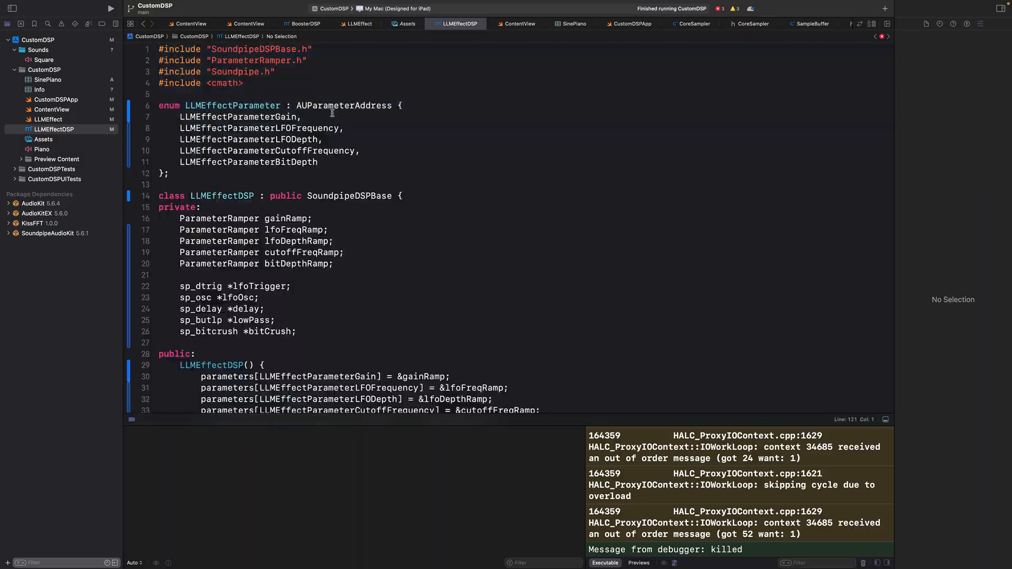
{"action": "left_click", "coordinate": [359, 24]}
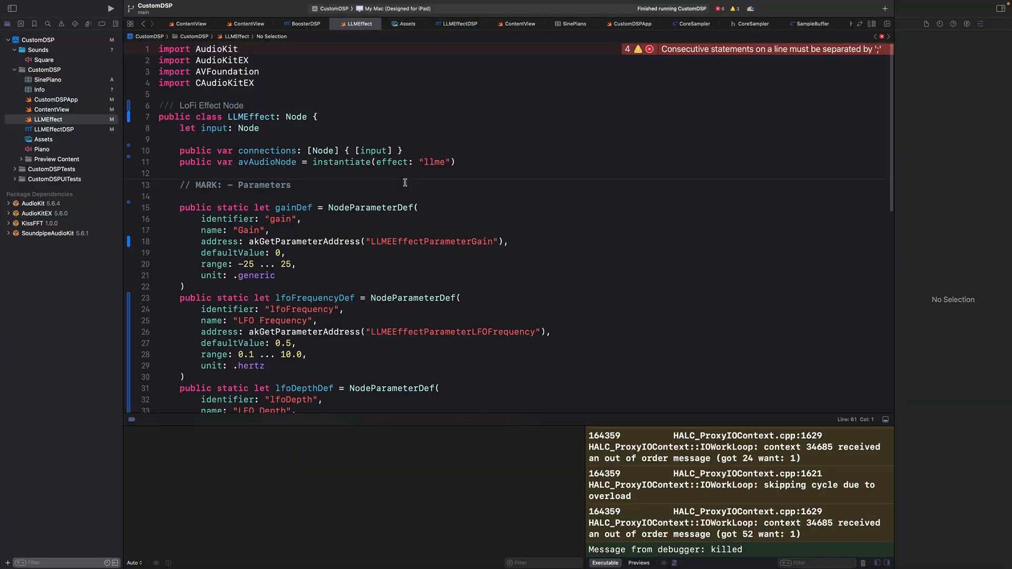
{"action": "scroll", "scroll_direction": "down", "scroll_amount": 3}
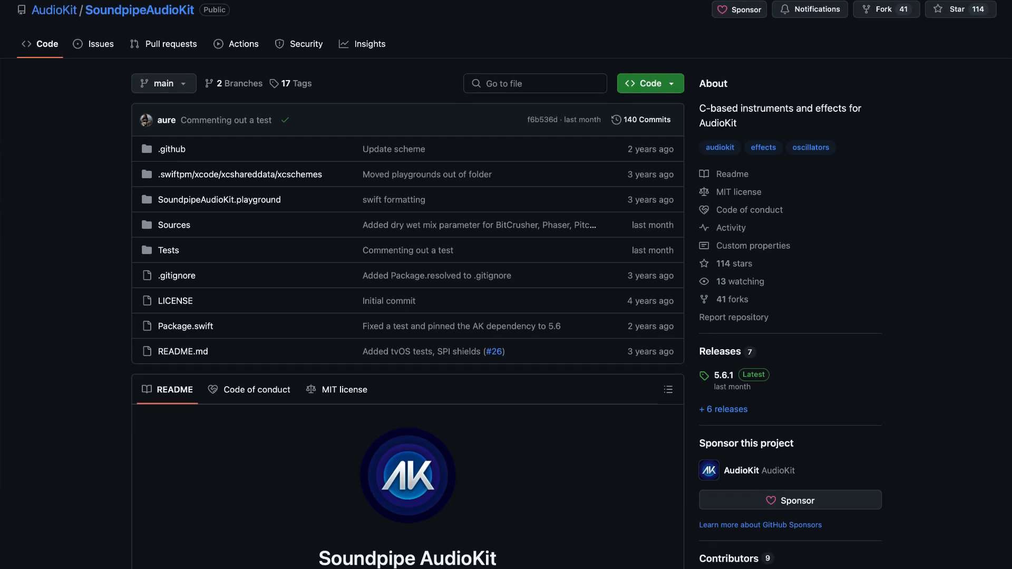
Scroll down the SoundpipeAudioKit repository page past its file list, releases and README.
{"action": "scroll", "scroll_direction": "down", "scroll_amount": 3}
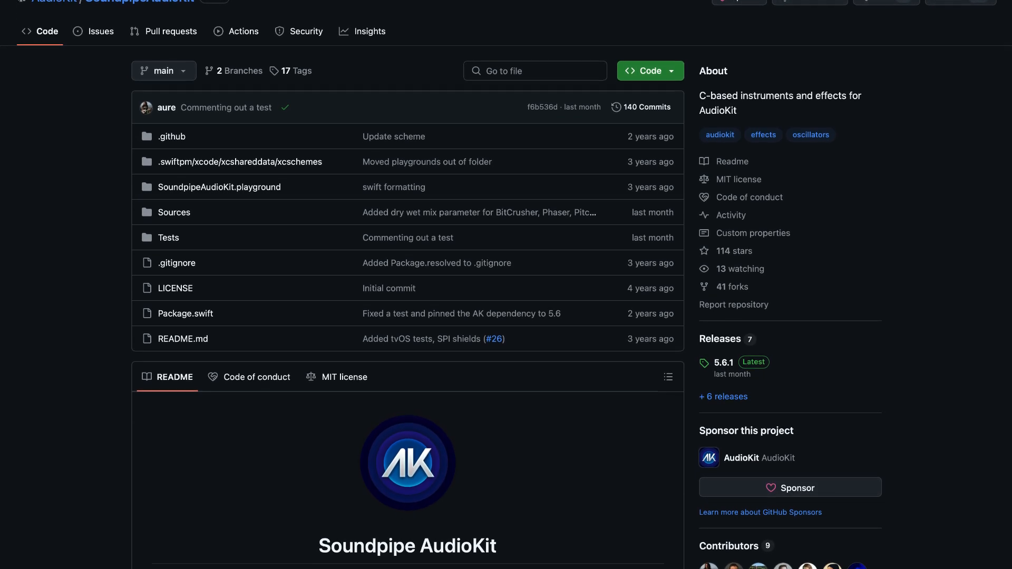
{"action": "scroll", "scroll_direction": "down", "scroll_amount": 3}
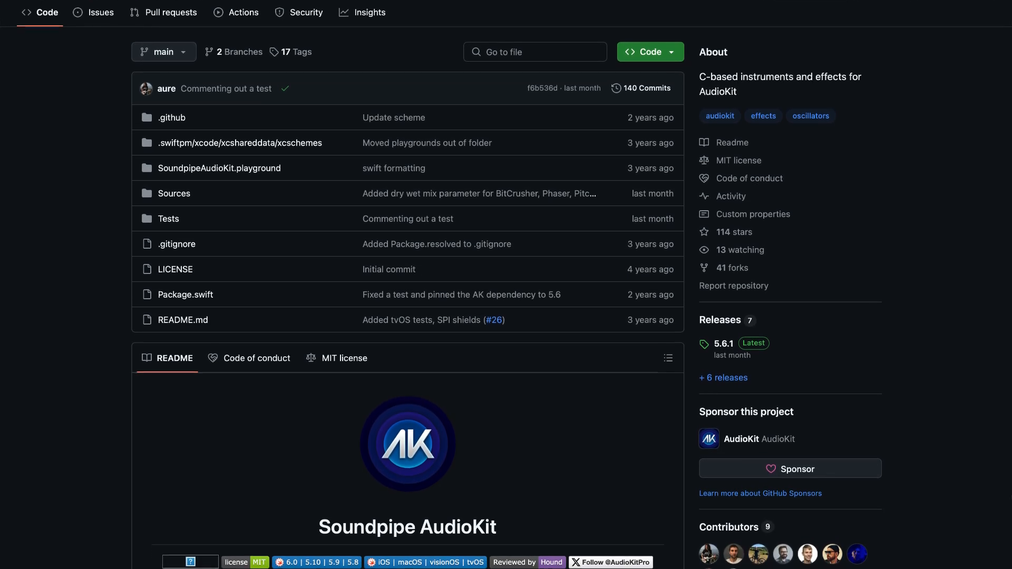
{"action": "scroll", "scroll_direction": "down", "scroll_amount": 3}
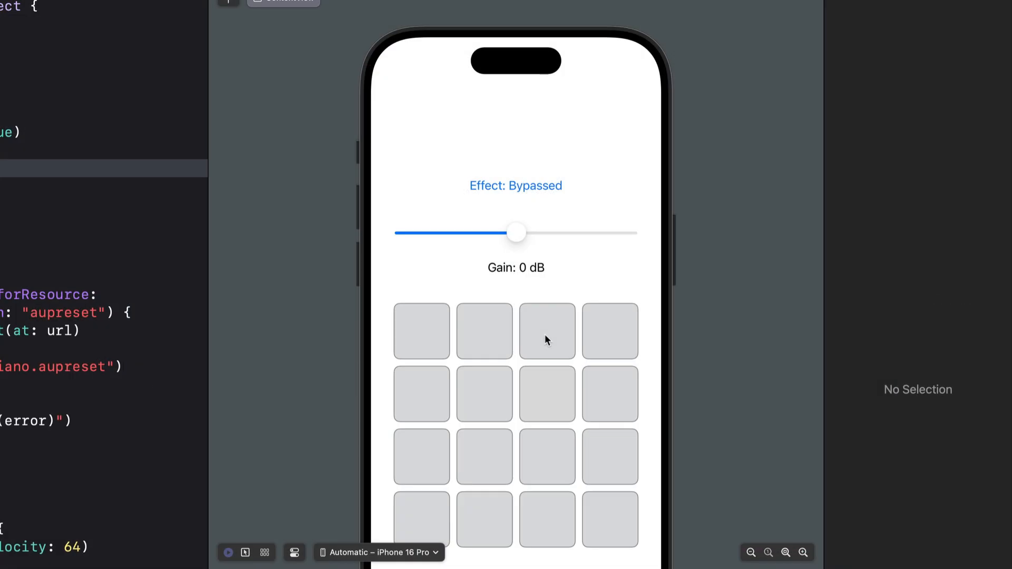
Play pads before and after switching the effect from Bypassed to Enabled.
{"action": "left_click", "coordinate": [484, 394]}
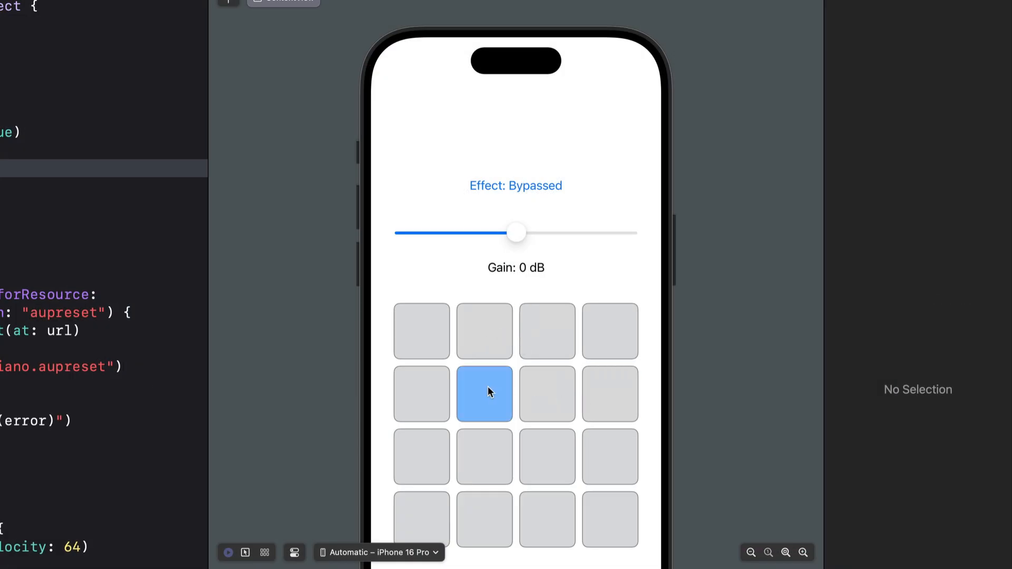
{"action": "left_click", "coordinate": [483, 394]}
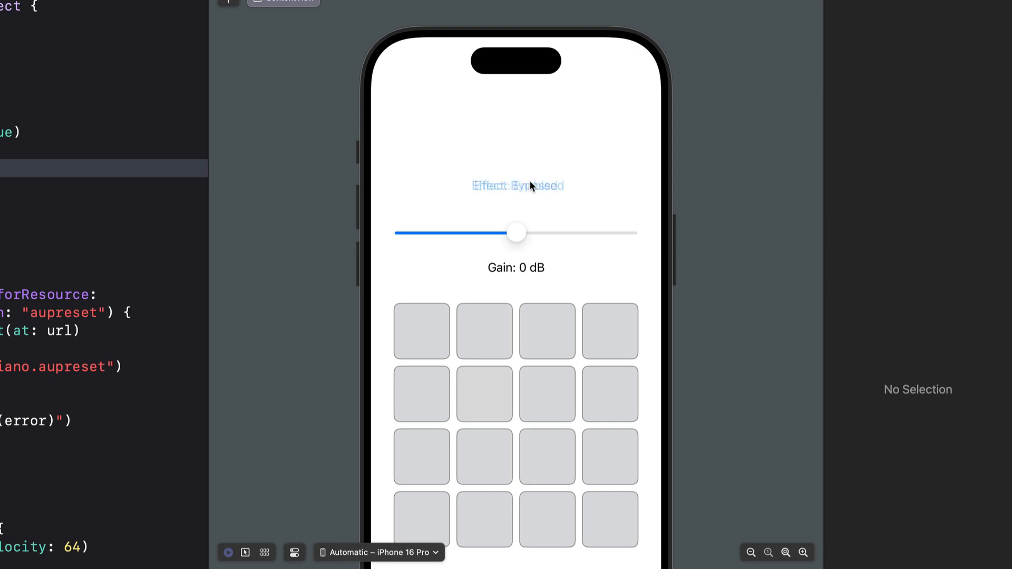
{"action": "left_click", "coordinate": [516, 186]}
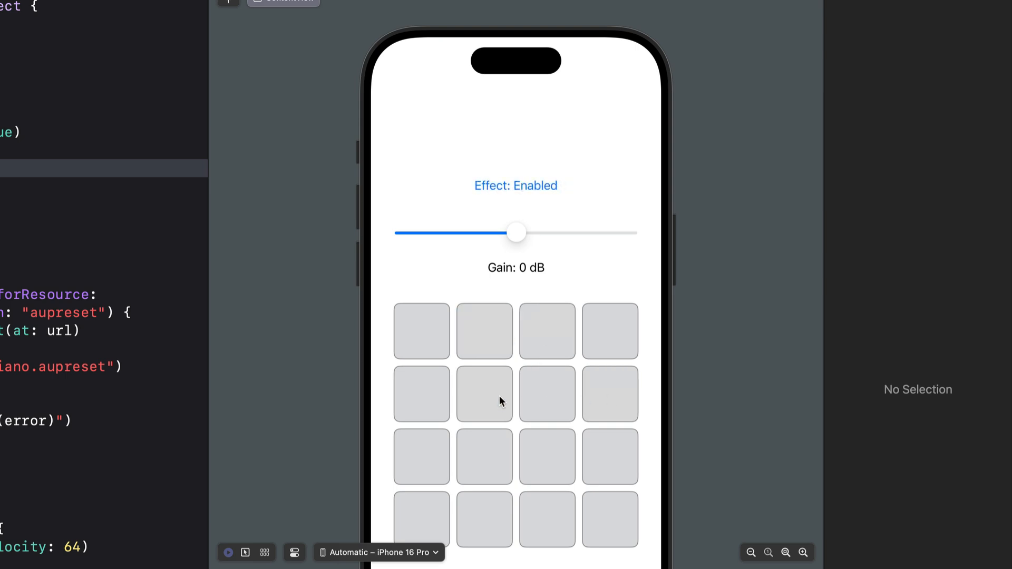
{"action": "mouse_move", "coordinate": [552, 455]}
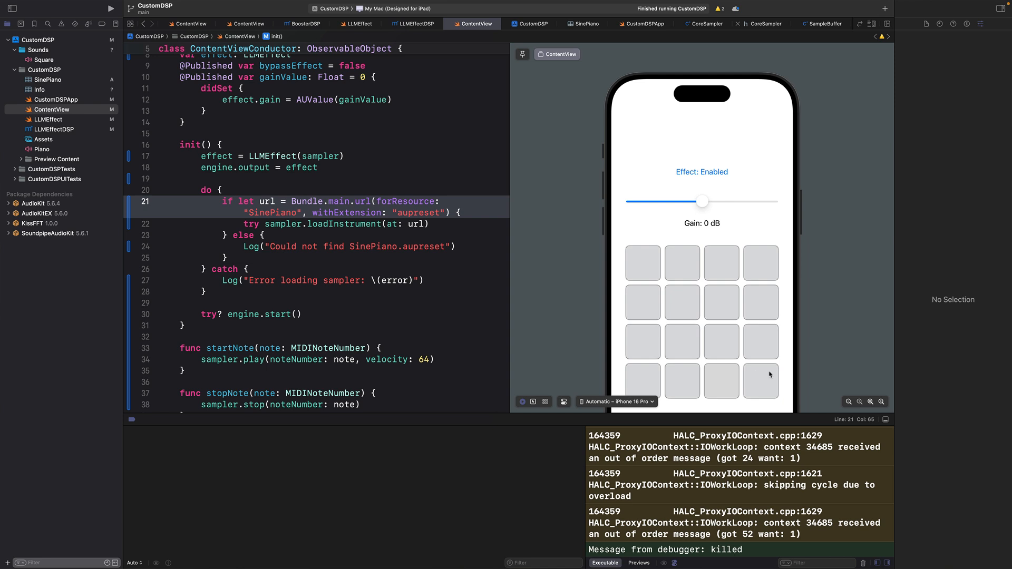
{"action": "left_click", "coordinate": [761, 302]}
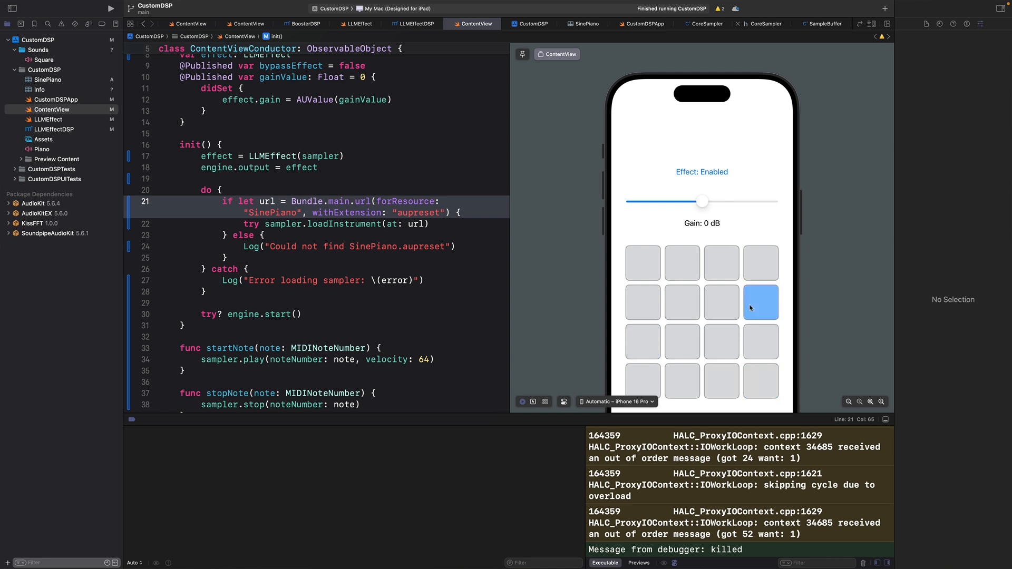